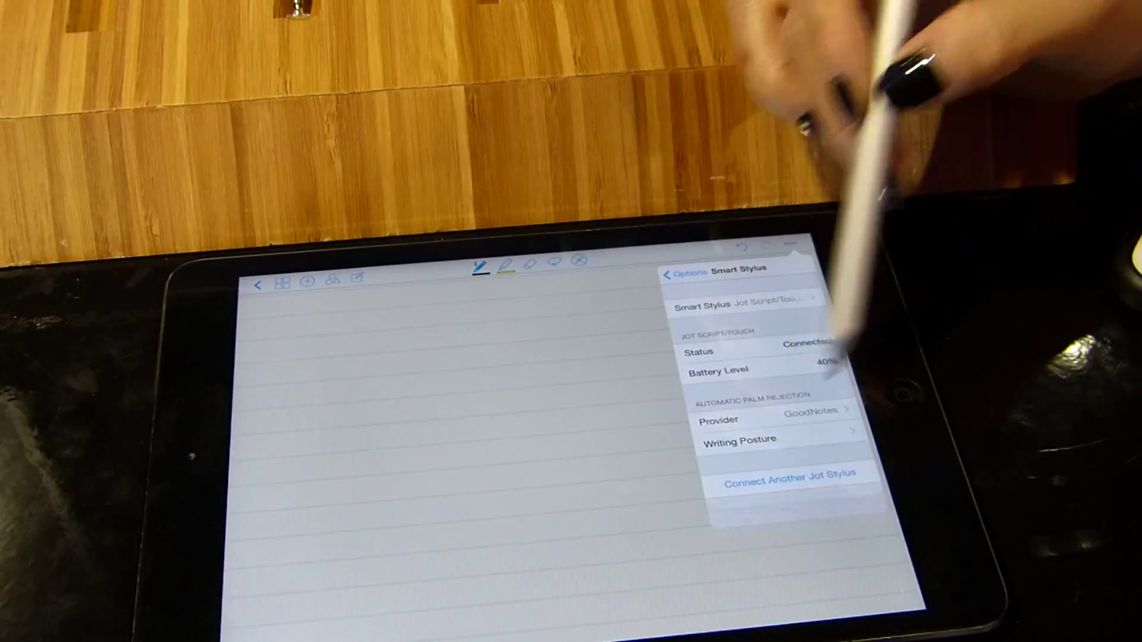
Step: Open the Smart Stylus type list, showing Jot Script/Touch checked and connected
left_click(743, 304)
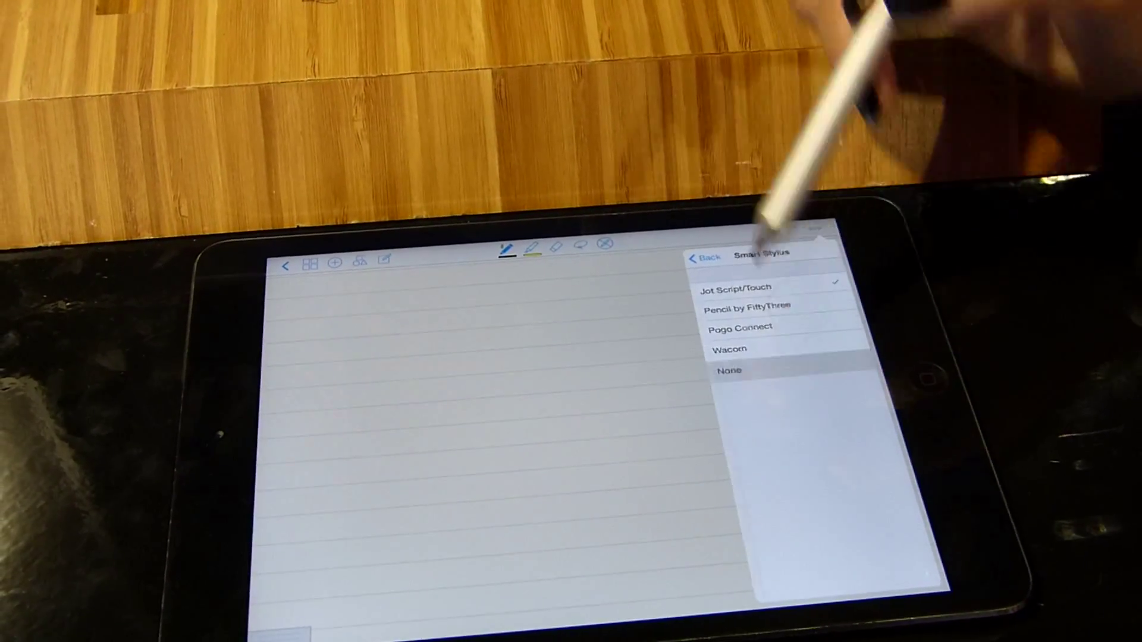